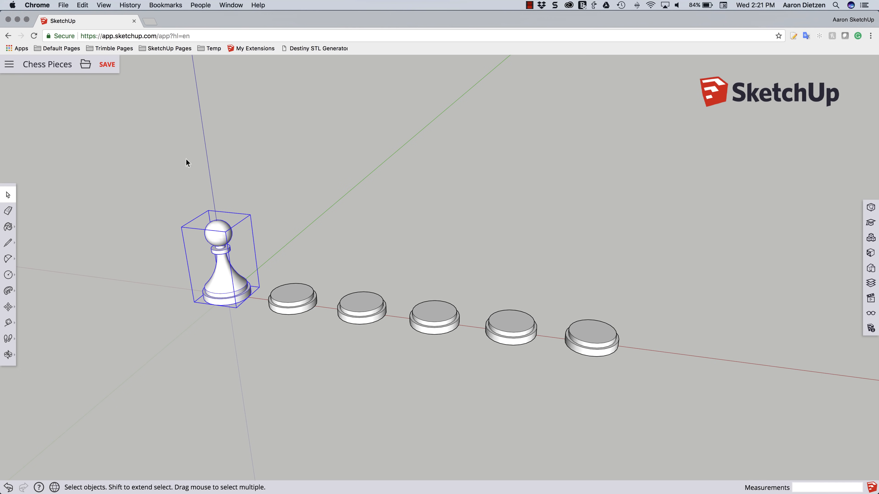
{"action": "mouse_move", "coordinate": [252, 312]}
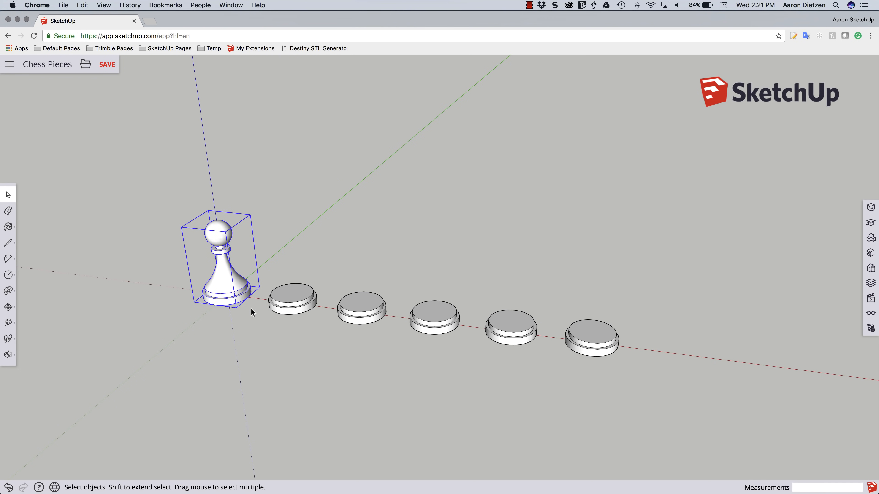
{"action": "mouse_move", "coordinate": [276, 320]}
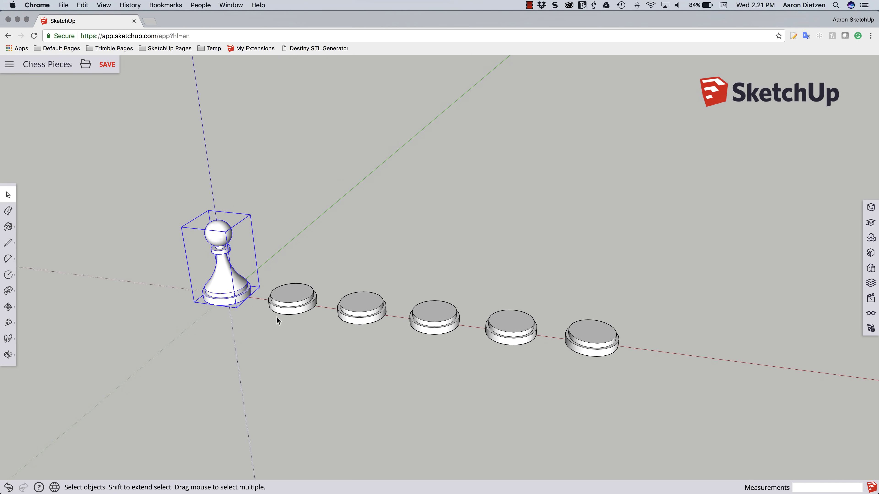
{"action": "mouse_move", "coordinate": [291, 300]}
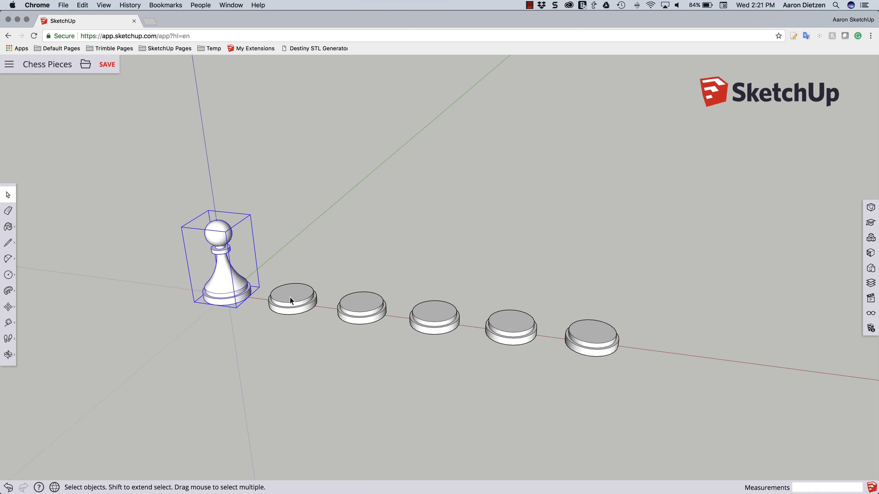
{"action": "mouse_move", "coordinate": [275, 293]}
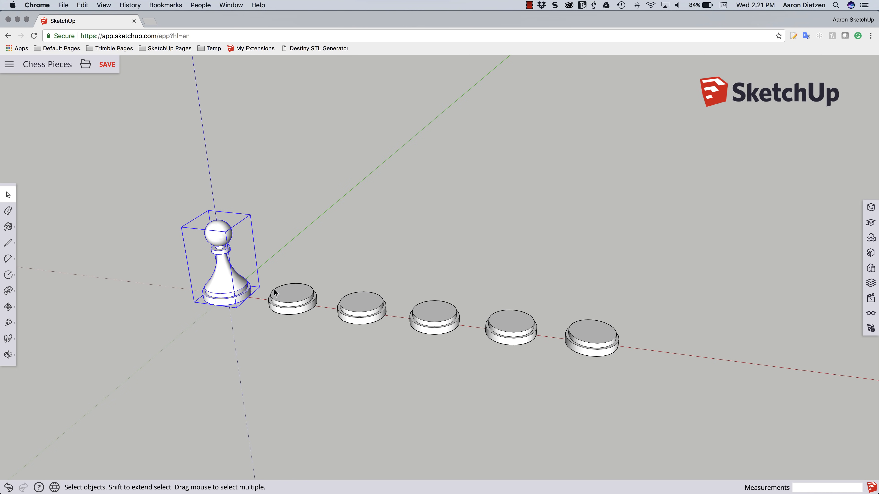
{"action": "mouse_move", "coordinate": [282, 288]}
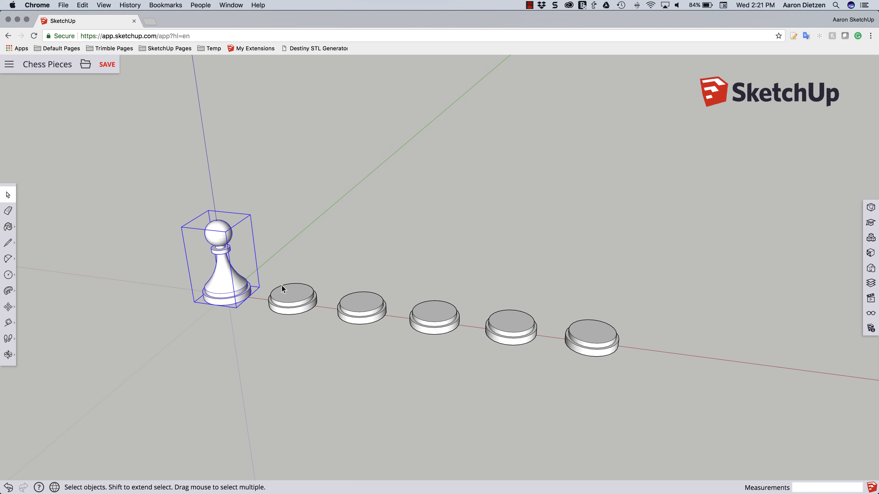
{"action": "mouse_move", "coordinate": [497, 328]}
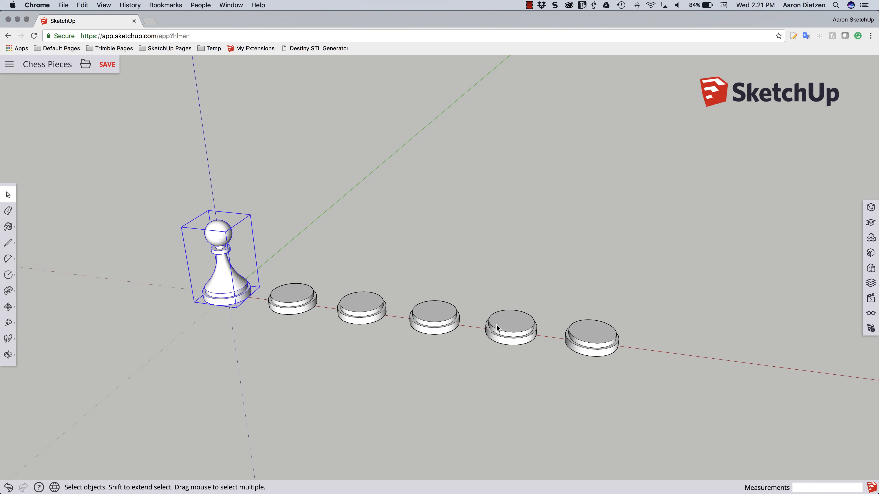
{"action": "mouse_move", "coordinate": [286, 302]}
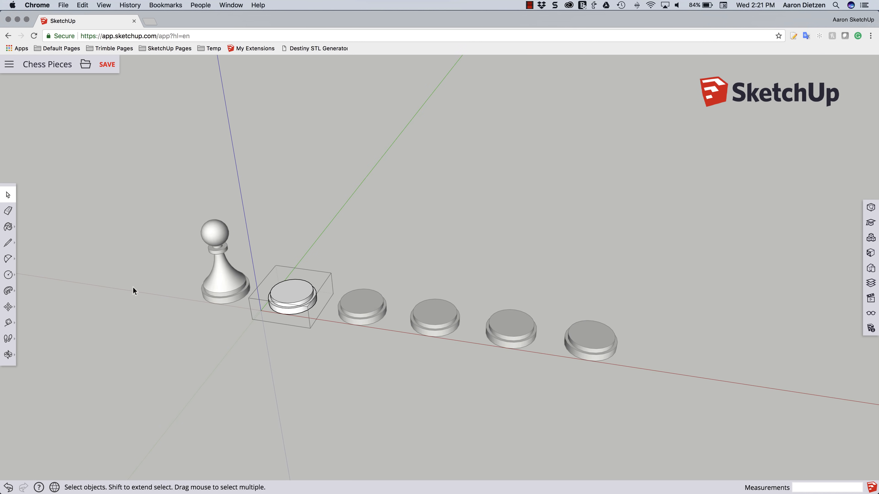
{"action": "mouse_move", "coordinate": [8, 243]}
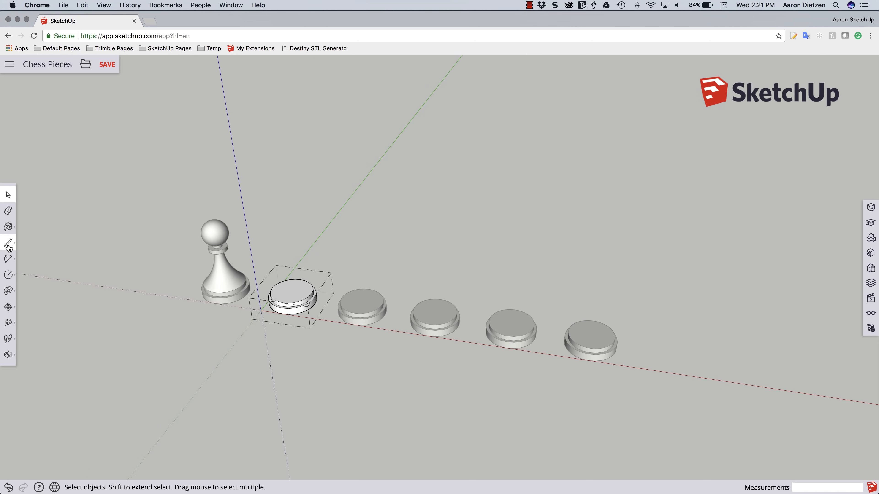
- Start an upright line rising from the centre of the base beside the pawn
{"action": "left_click", "coordinate": [8, 243]}
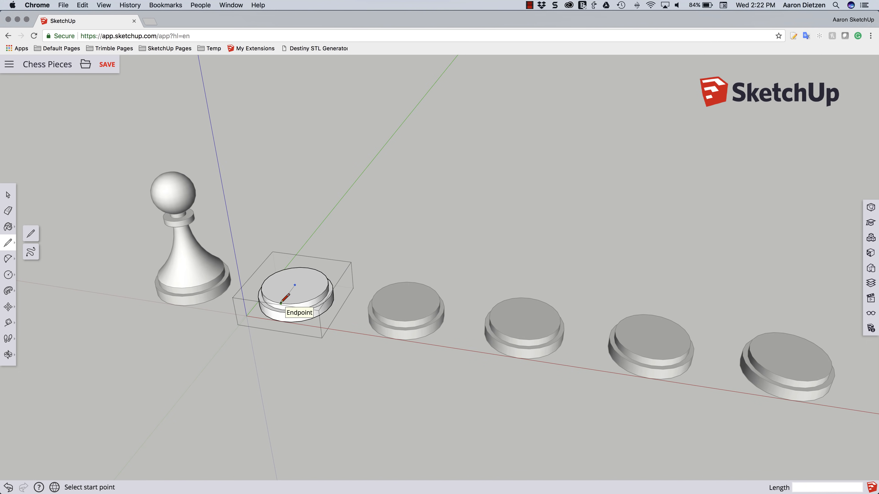
{"action": "left_click", "coordinate": [294, 305]}
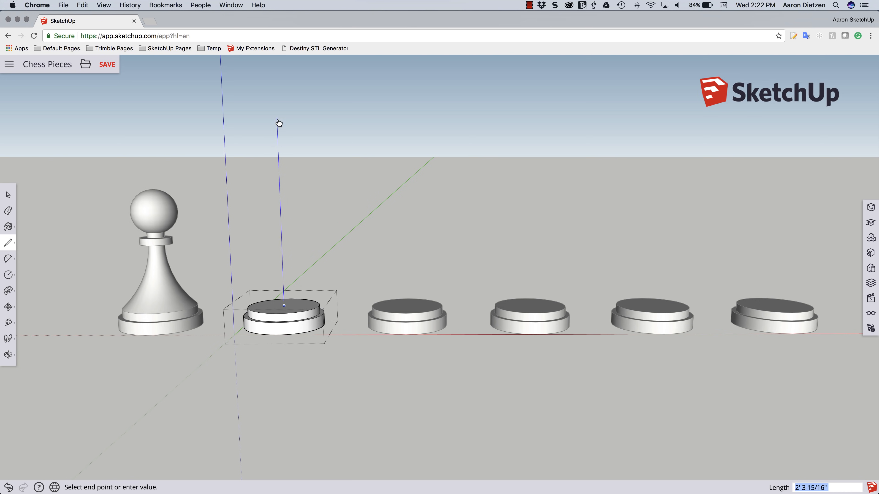
{"action": "mouse_move", "coordinate": [263, 155]}
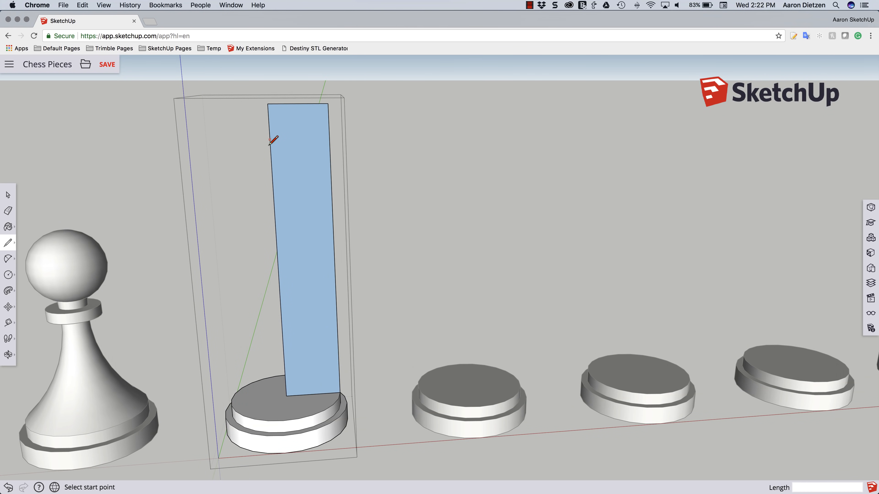
{"action": "mouse_move", "coordinate": [311, 139]}
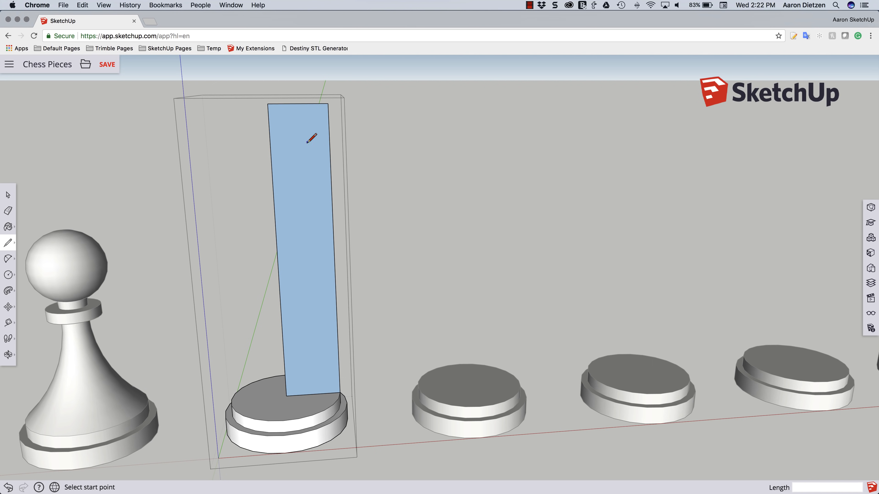
{"action": "mouse_move", "coordinate": [199, 140]}
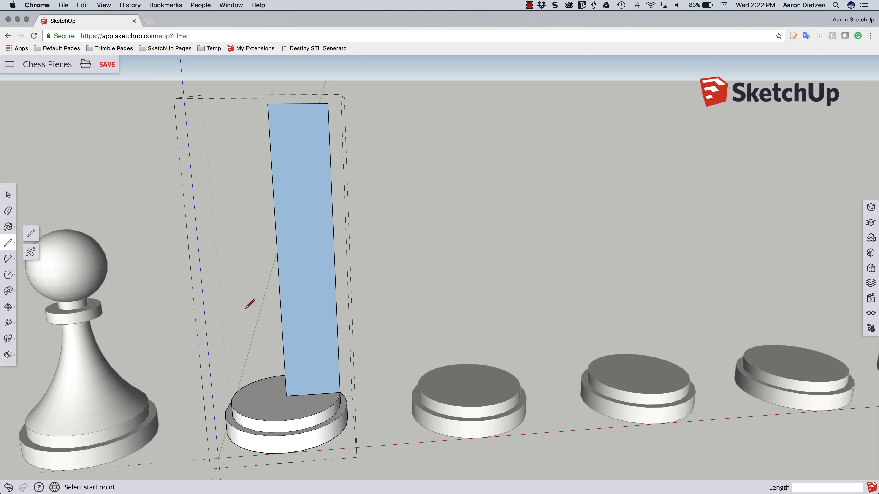
{"action": "mouse_move", "coordinate": [275, 174]}
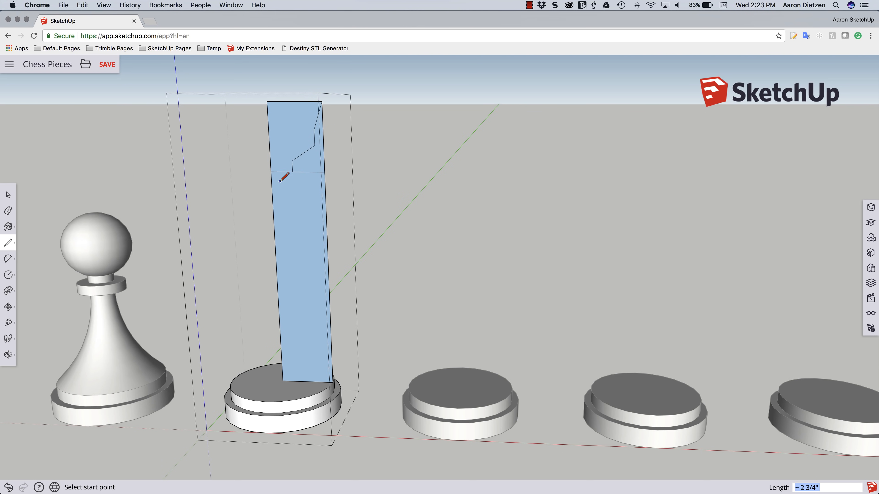
- Mark a corner of the king's stepped profile outline on the tall face
{"action": "left_click", "coordinate": [310, 177]}
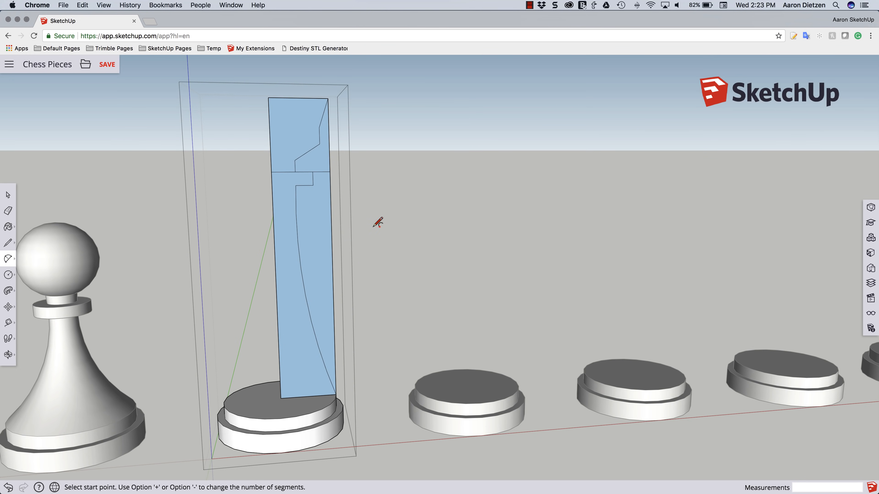
{"action": "mouse_move", "coordinate": [357, 163]}
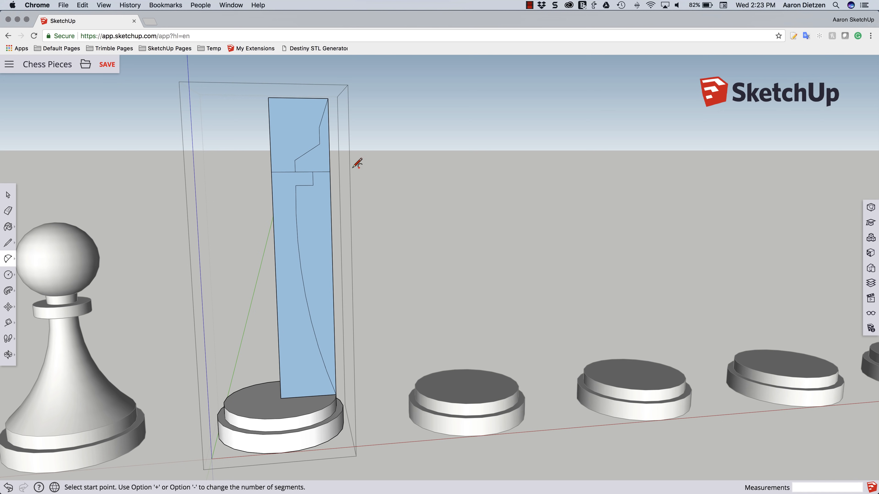
{"action": "mouse_move", "coordinate": [128, 194]}
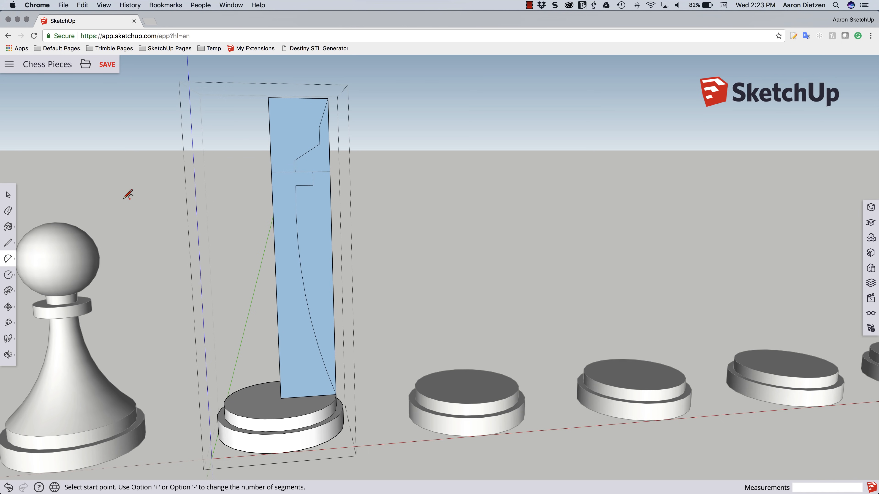
{"action": "mouse_move", "coordinate": [9, 210]}
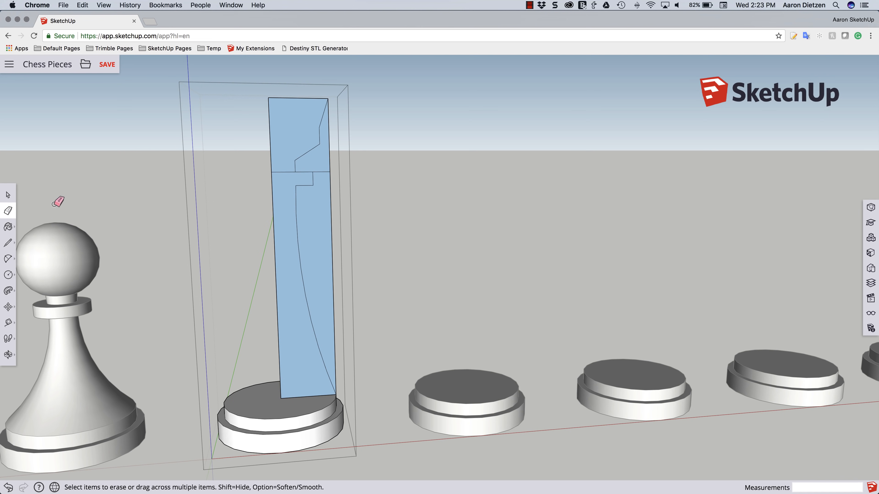
{"action": "mouse_move", "coordinate": [284, 168]}
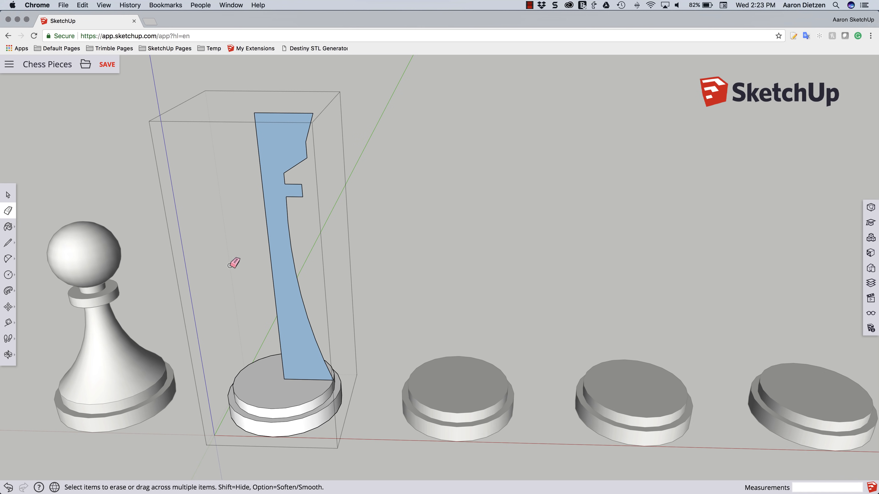
{"action": "mouse_move", "coordinate": [321, 358]}
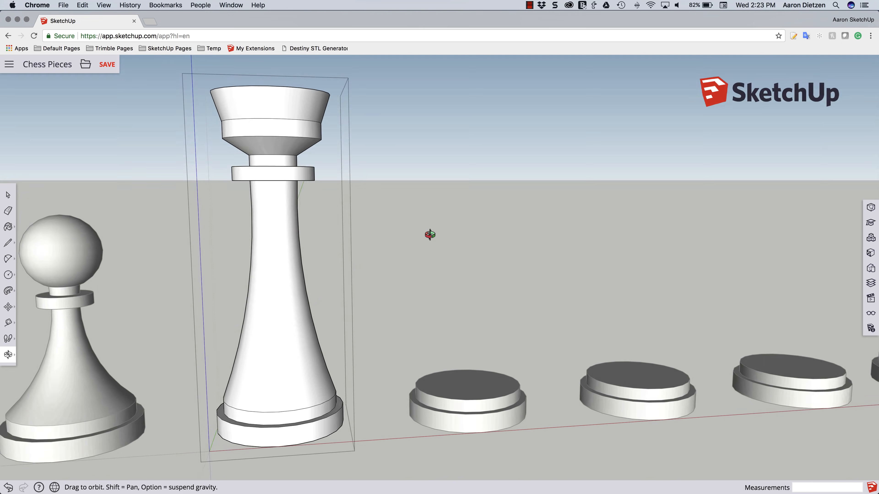
- Orbit the view to look down at the king's round flat top
{"action": "left_click_drag", "start_coordinate": [429, 234], "coordinate": [364, 363]}
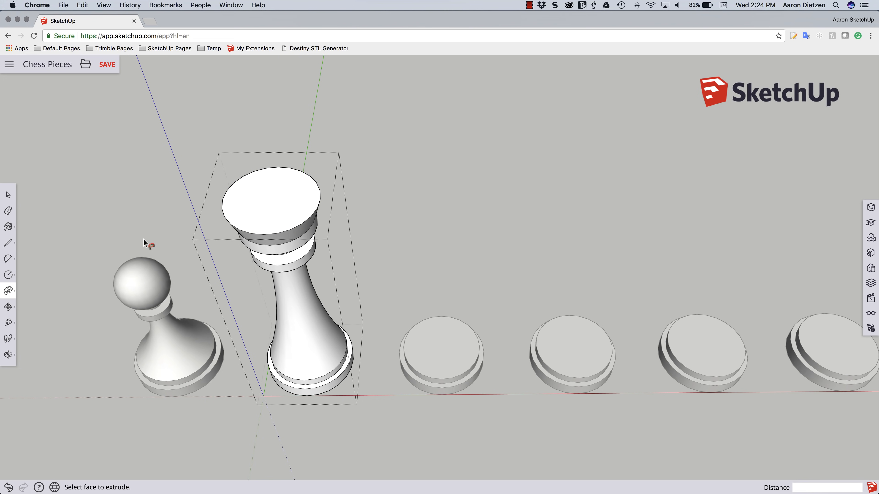
{"action": "mouse_move", "coordinate": [329, 208]}
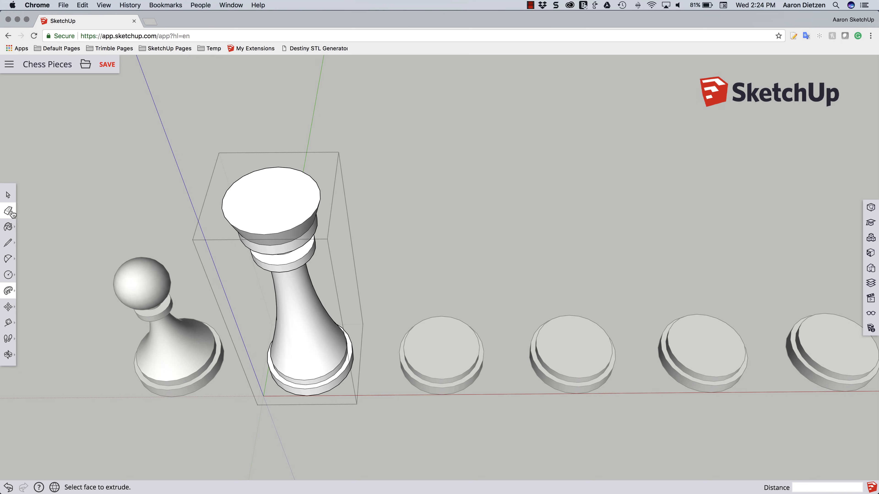
- Switch from the Line tool to the Tape Measure for guides on the king's top
{"action": "left_click", "coordinate": [8, 243]}
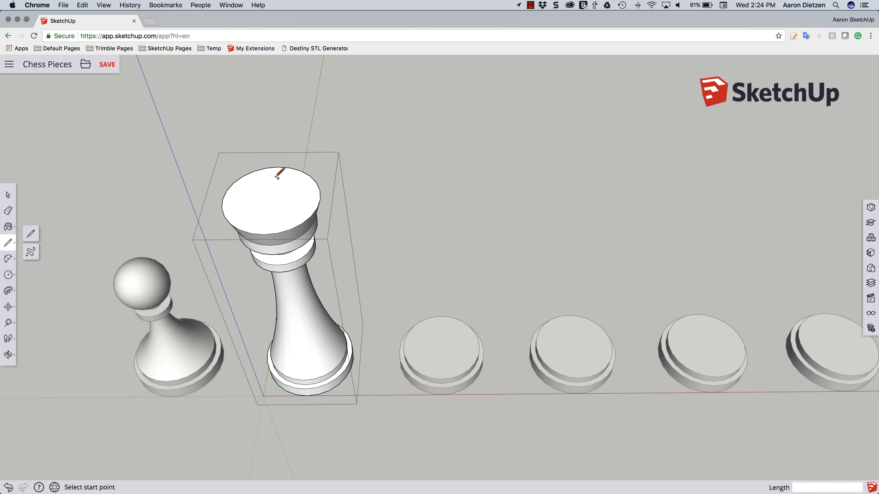
{"action": "mouse_move", "coordinate": [275, 185]}
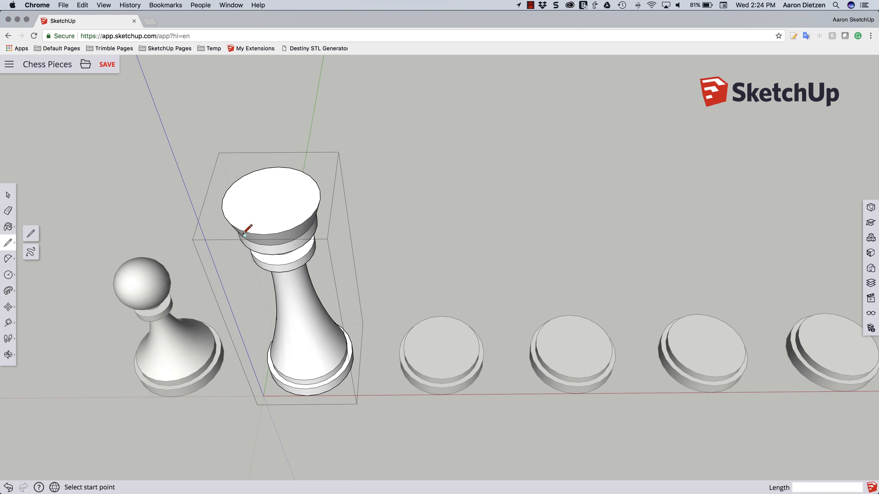
{"action": "mouse_move", "coordinate": [244, 228]}
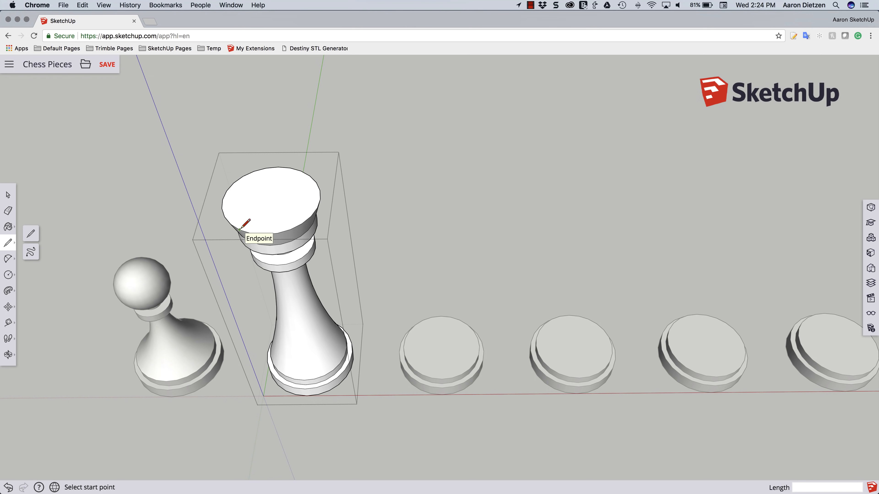
{"action": "mouse_move", "coordinate": [274, 193]}
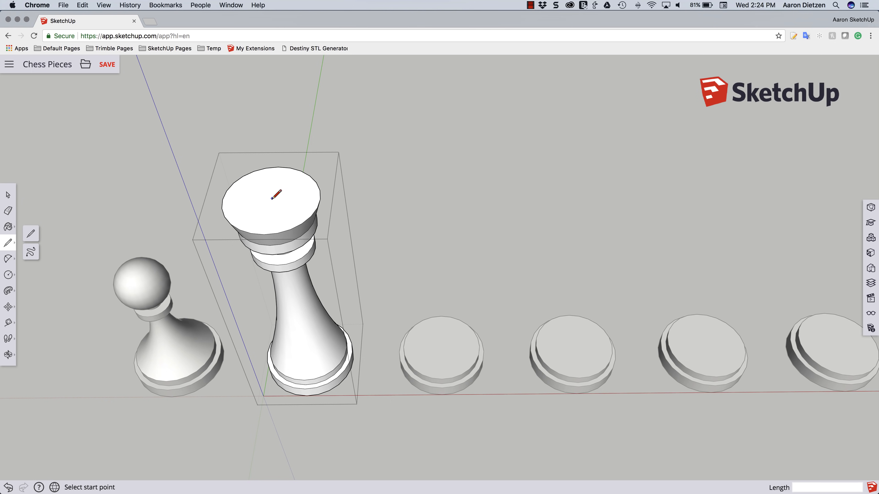
{"action": "mouse_move", "coordinate": [298, 205]}
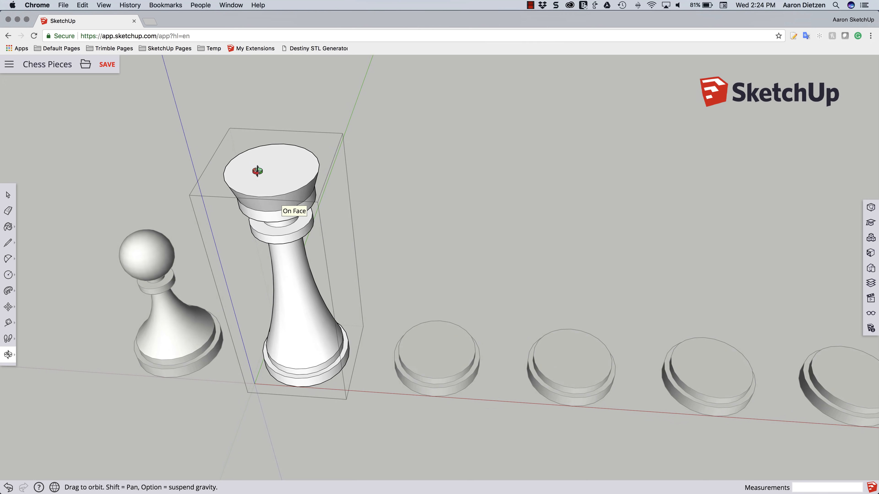
{"action": "left_click", "coordinate": [8, 242]}
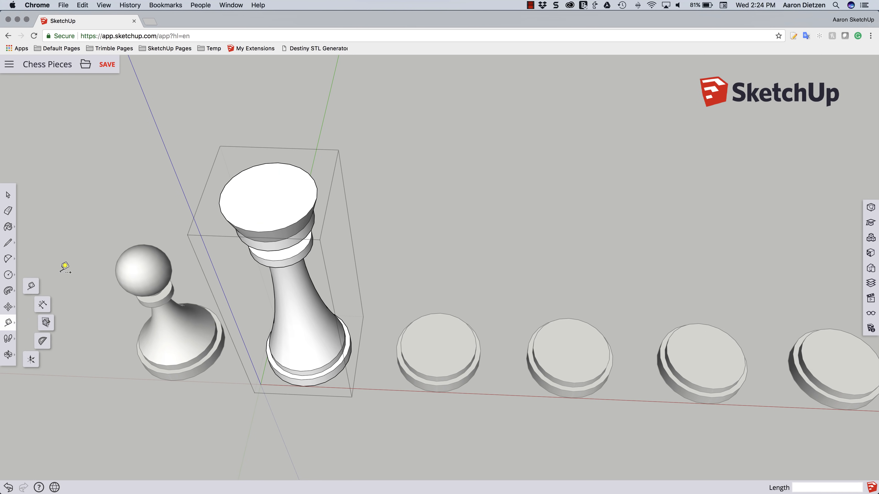
{"action": "mouse_move", "coordinate": [229, 187]}
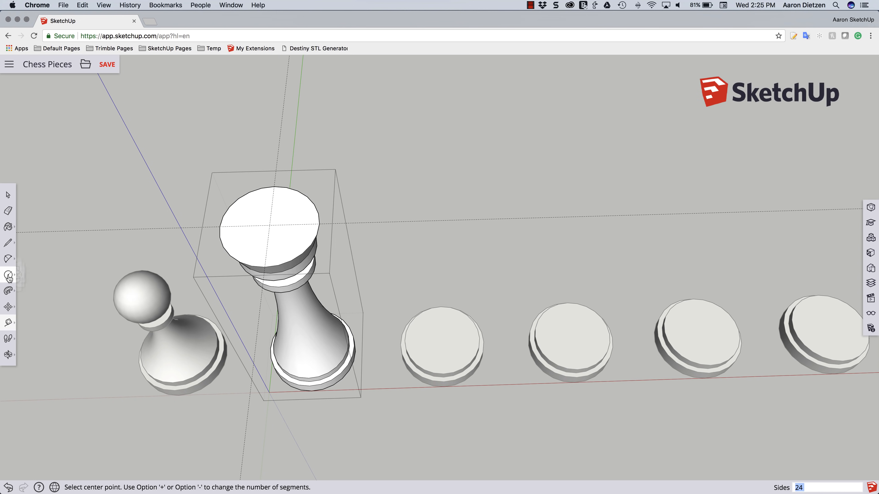
- Start a centred square with the Rectangle tool at the guide intersection on the king's top
{"action": "left_click", "coordinate": [9, 275]}
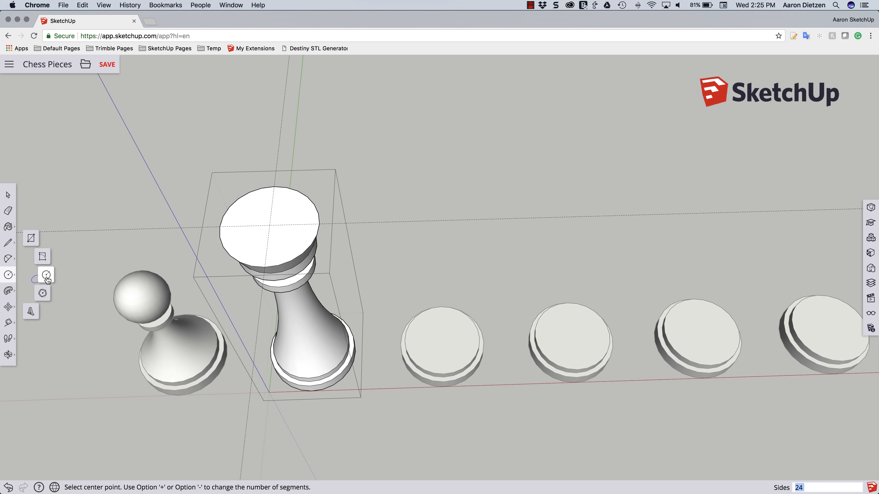
{"action": "left_click", "coordinate": [26, 245]}
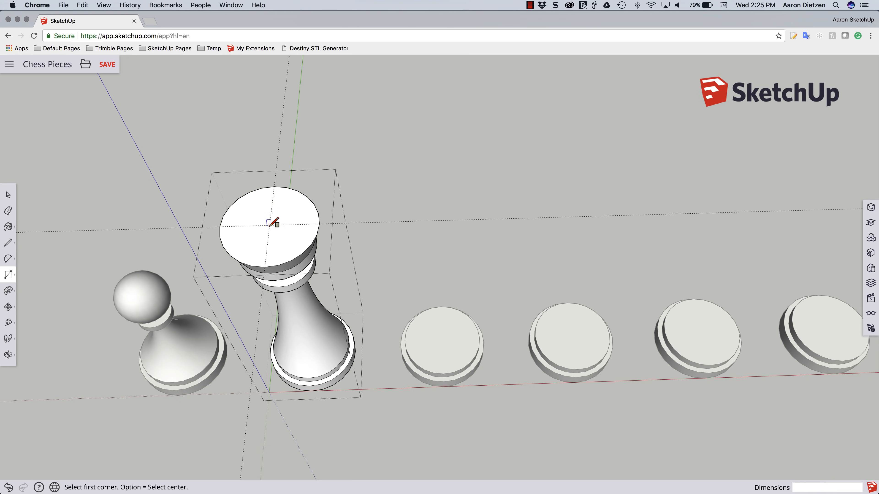
{"action": "left_click", "coordinate": [269, 225]}
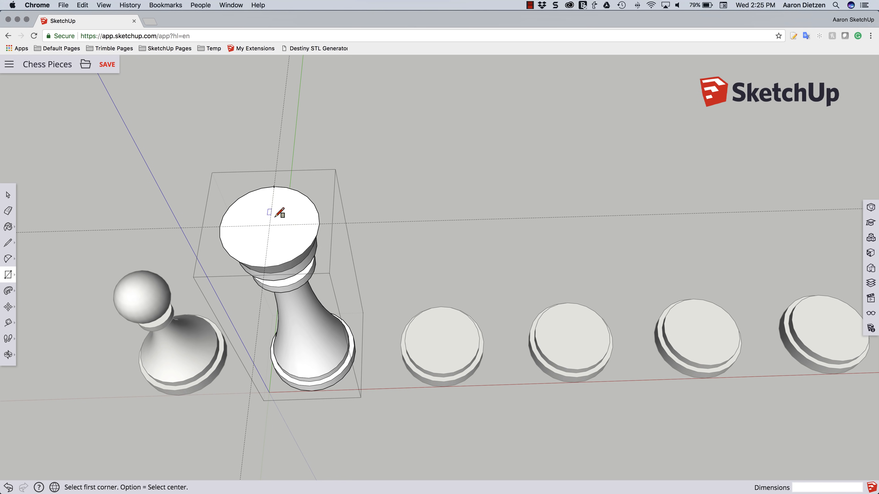
{"action": "mouse_move", "coordinate": [143, 477]}
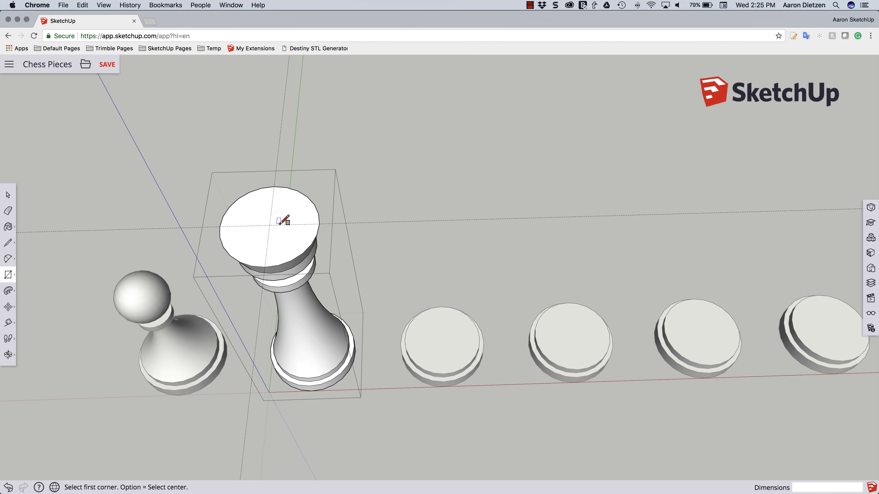
{"action": "mouse_move", "coordinate": [279, 223]}
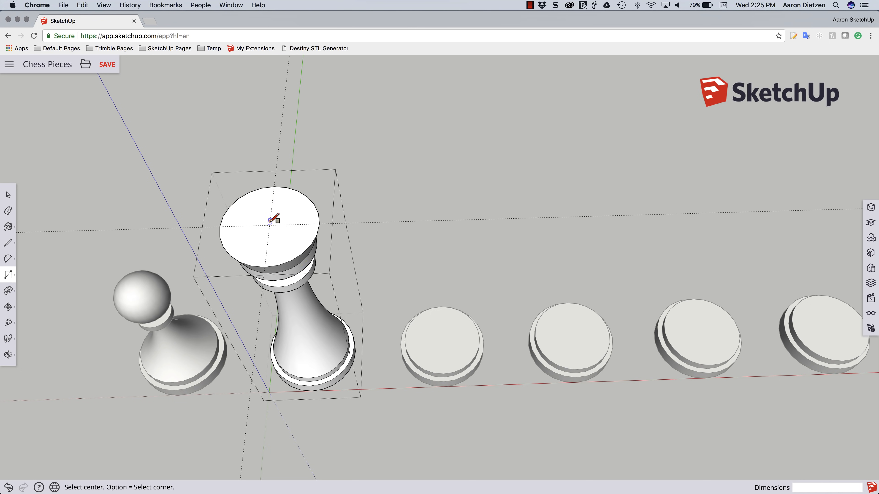
{"action": "left_click", "coordinate": [271, 218]}
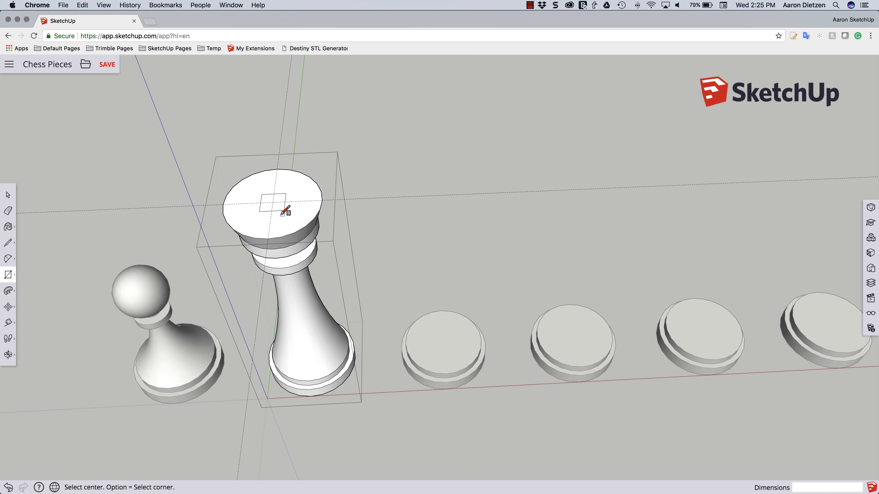
{"action": "mouse_move", "coordinate": [23, 289]}
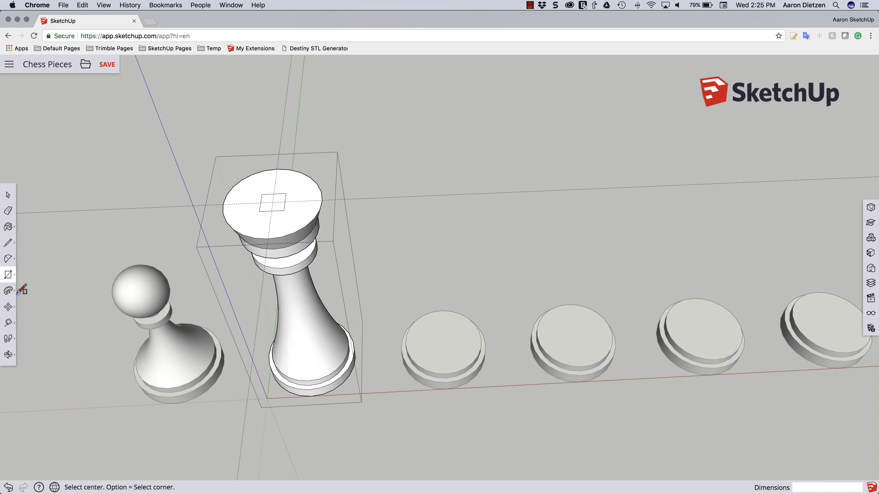
{"action": "mouse_move", "coordinate": [8, 291]}
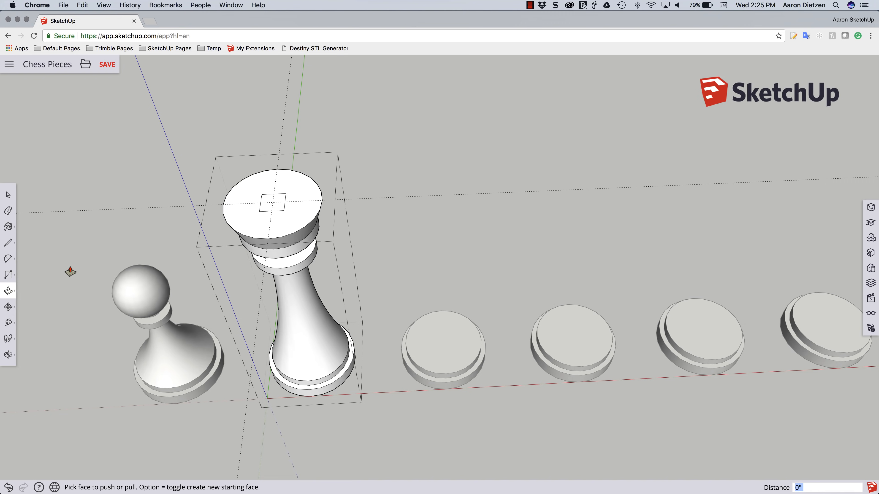
- Pull the centred square upward into a short upright block on the king
{"action": "left_click_drag", "start_coordinate": [273, 205], "coordinate": [274, 176]}
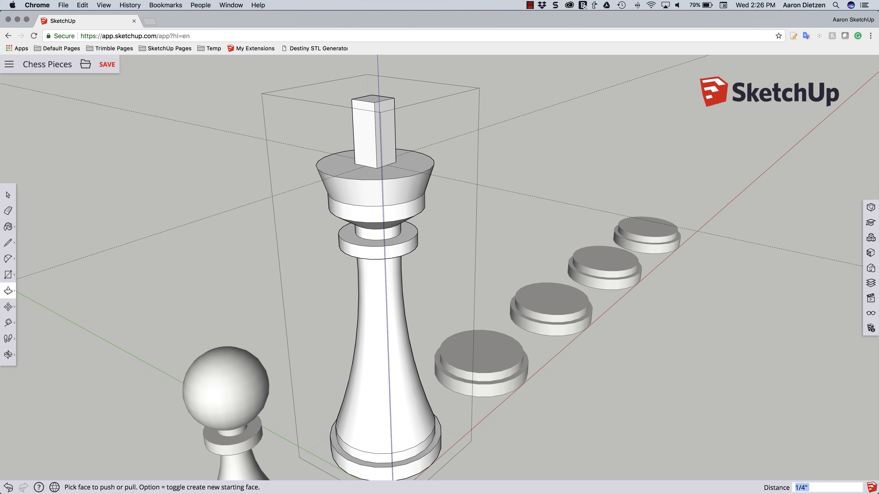
- Start a square with the Rectangle tool on the block's front face
{"action": "left_click", "coordinate": [8, 275]}
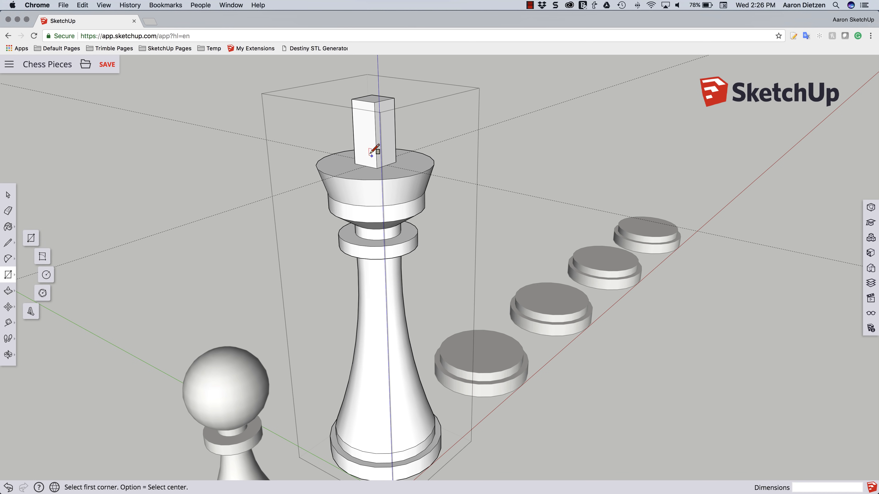
{"action": "mouse_move", "coordinate": [370, 147]}
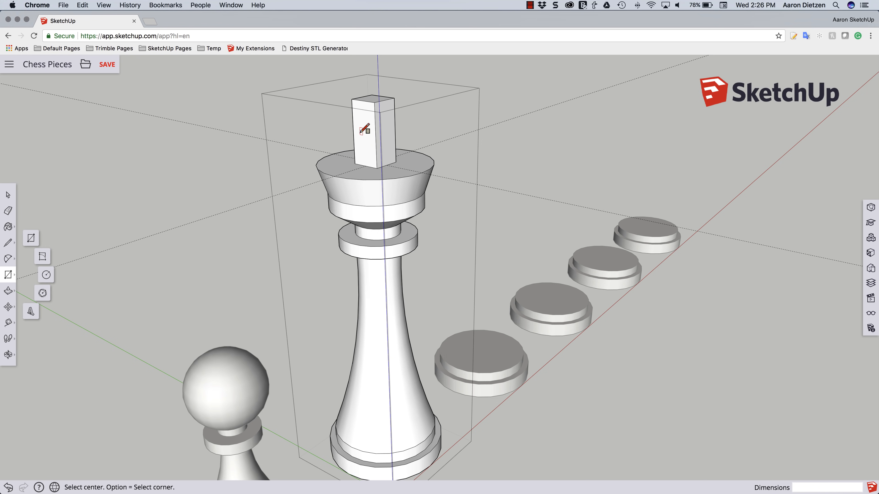
{"action": "mouse_move", "coordinate": [366, 135]}
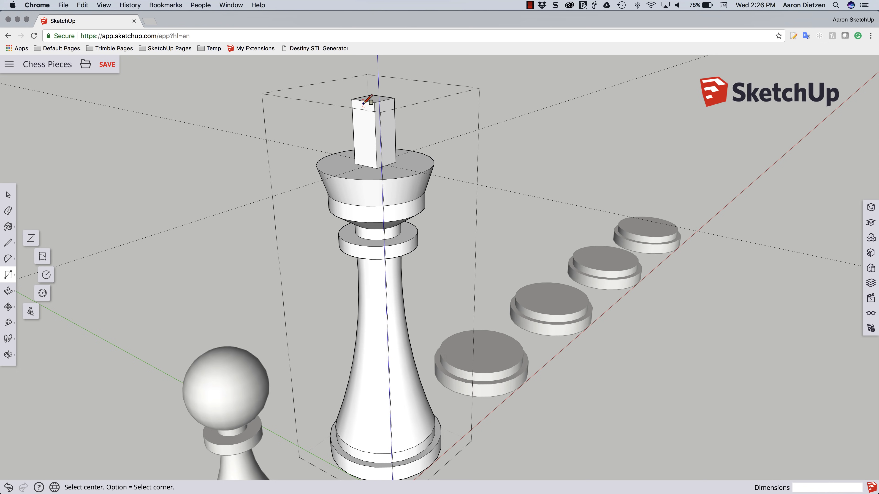
{"action": "mouse_move", "coordinate": [370, 104]}
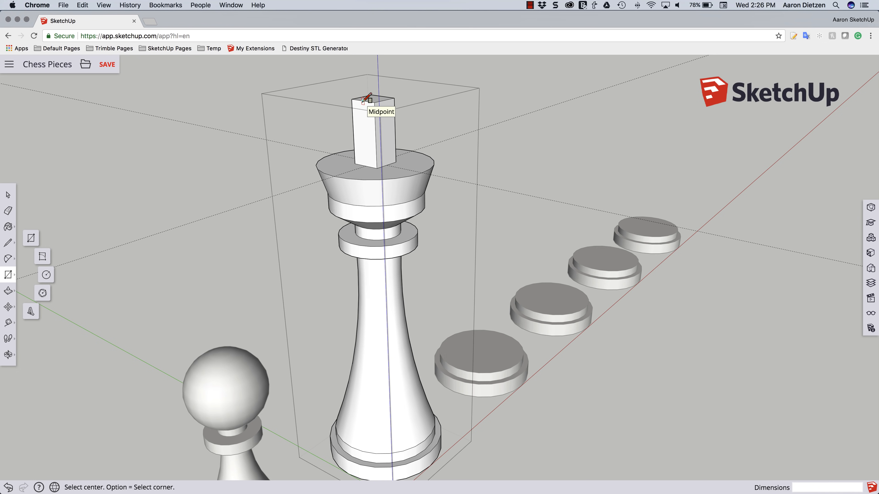
{"action": "mouse_move", "coordinate": [368, 137]}
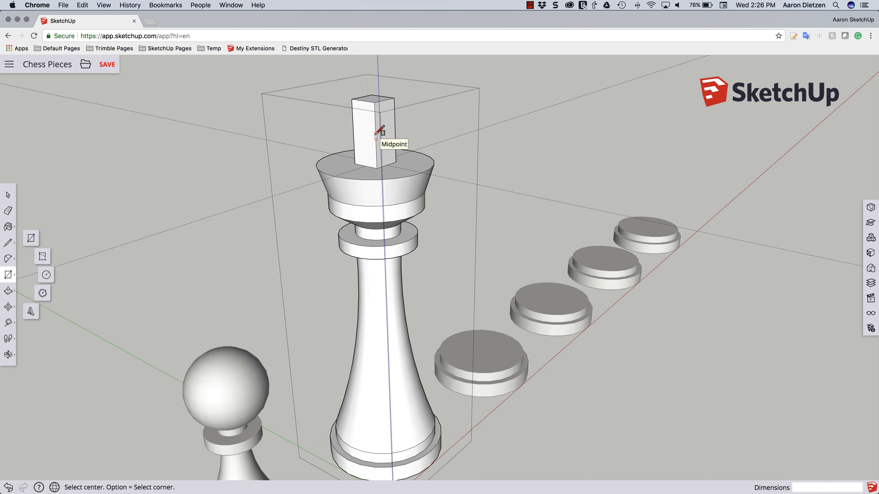
{"action": "mouse_move", "coordinate": [373, 126]}
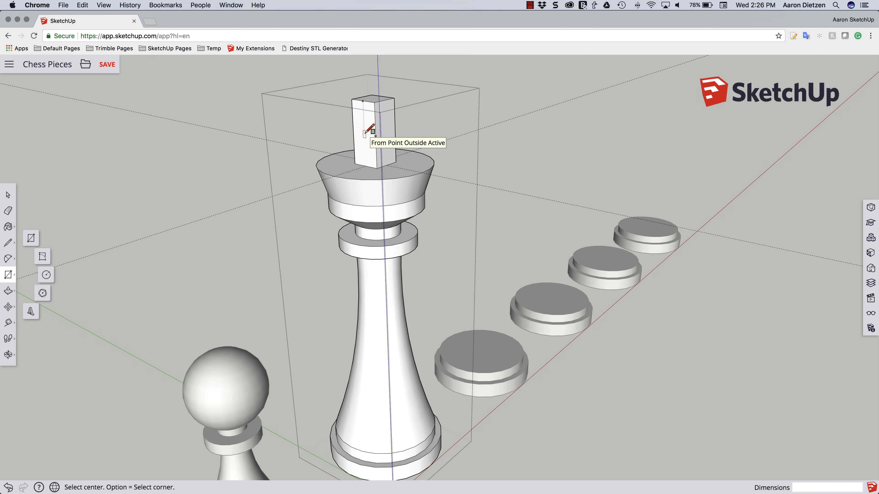
{"action": "left_click", "coordinate": [371, 133]}
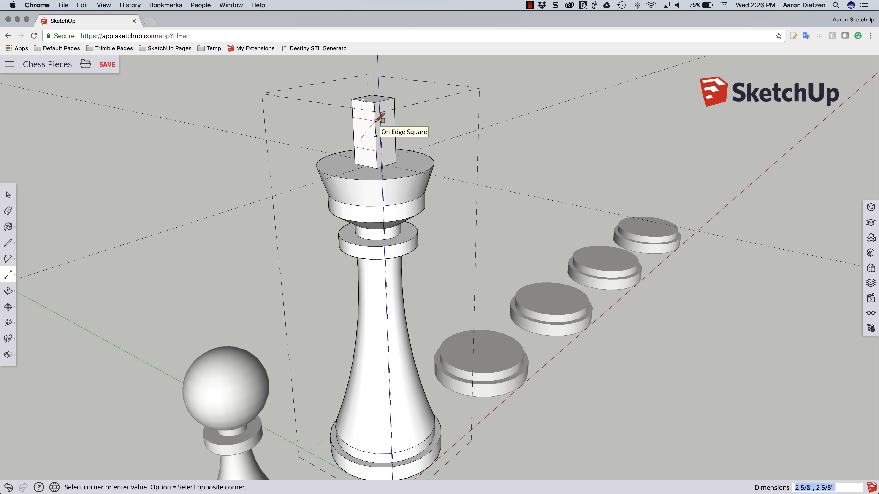
{"action": "mouse_move", "coordinate": [392, 152]}
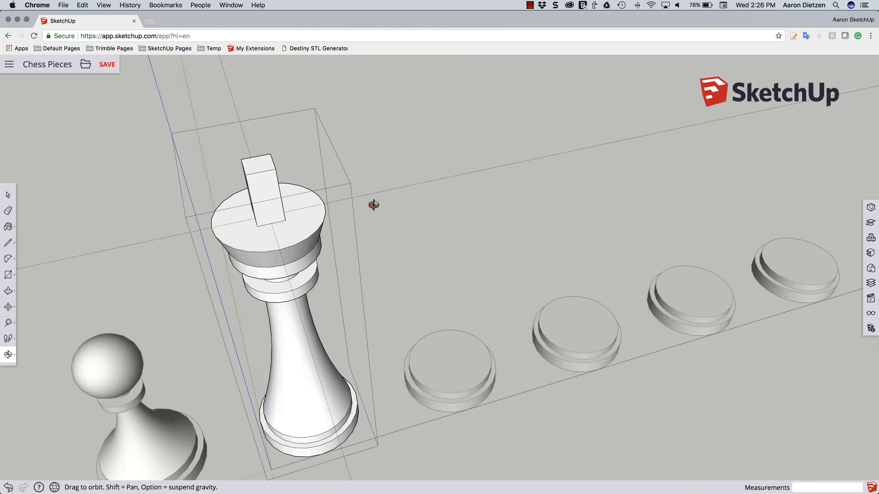
- Orbit in close to the upright block atop the king
{"action": "left_click_drag", "start_coordinate": [374, 205], "coordinate": [346, 193]}
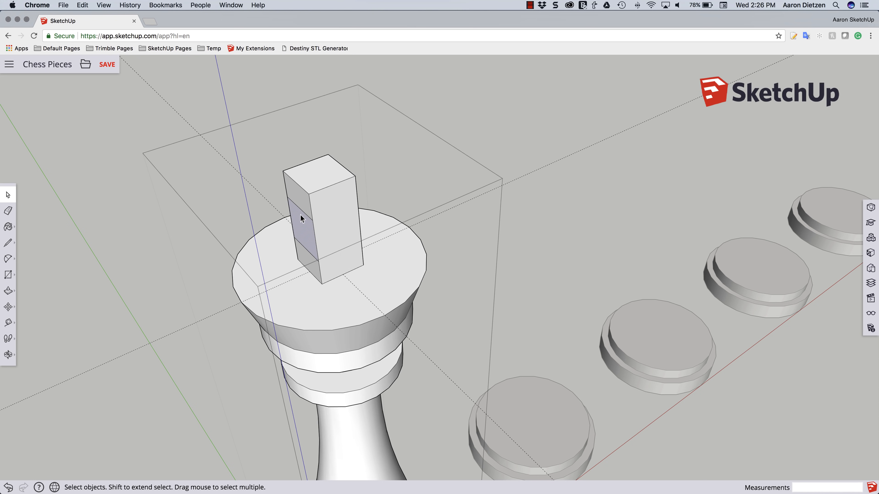
{"action": "mouse_move", "coordinate": [316, 182]}
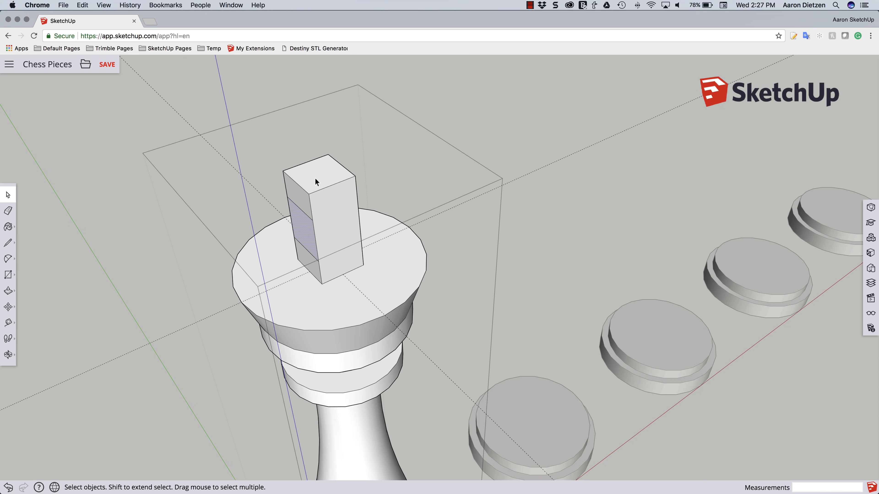
{"action": "mouse_move", "coordinate": [297, 235]}
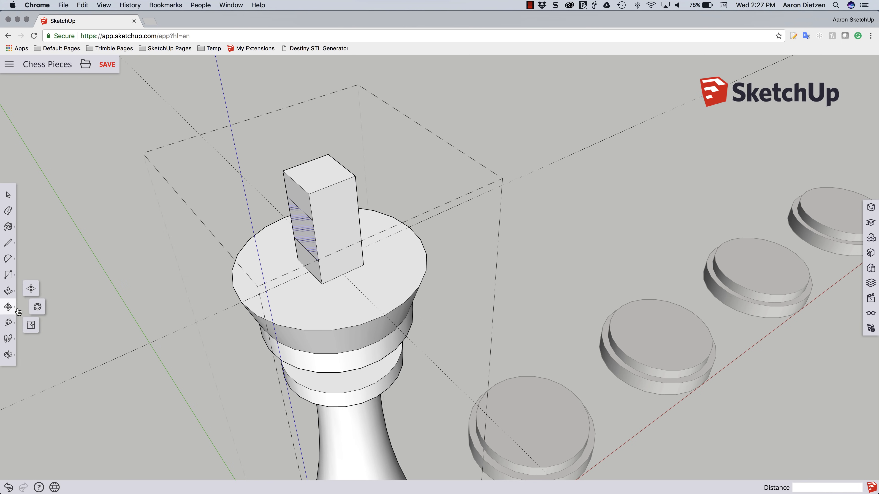
- Rotate a copy of the square round the block's vertical axis to the adjacent side
{"action": "left_click", "coordinate": [37, 306]}
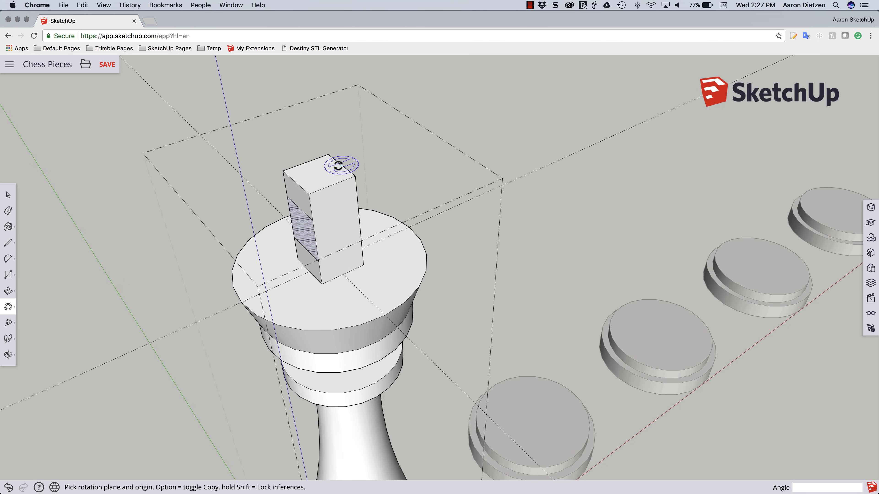
{"action": "mouse_move", "coordinate": [318, 170]}
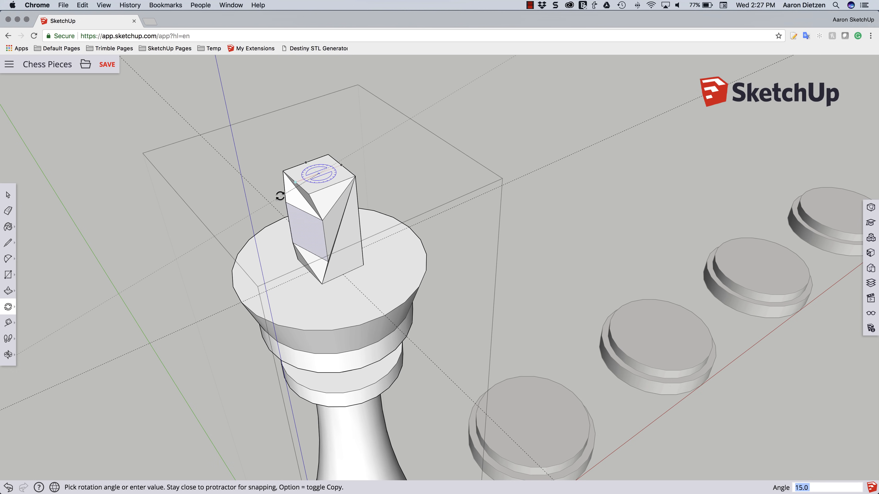
{"action": "left_click_drag", "start_coordinate": [282, 195], "coordinate": [336, 186]}
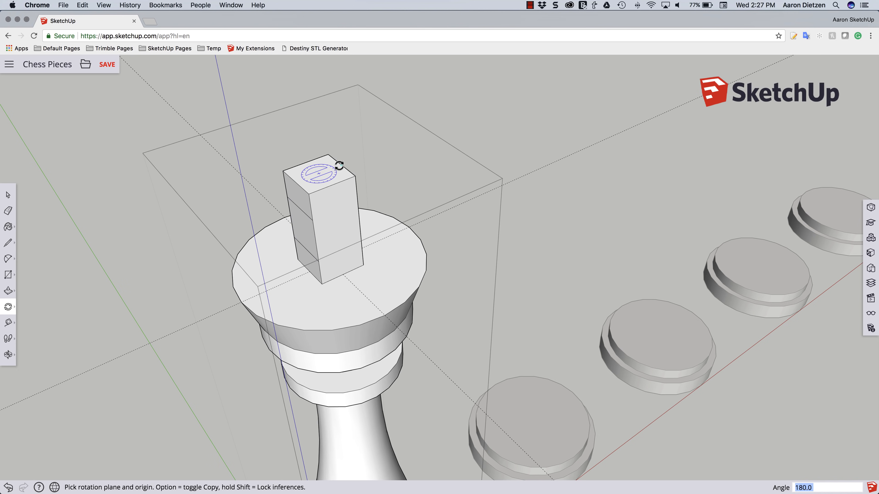
{"action": "mouse_move", "coordinate": [348, 205]}
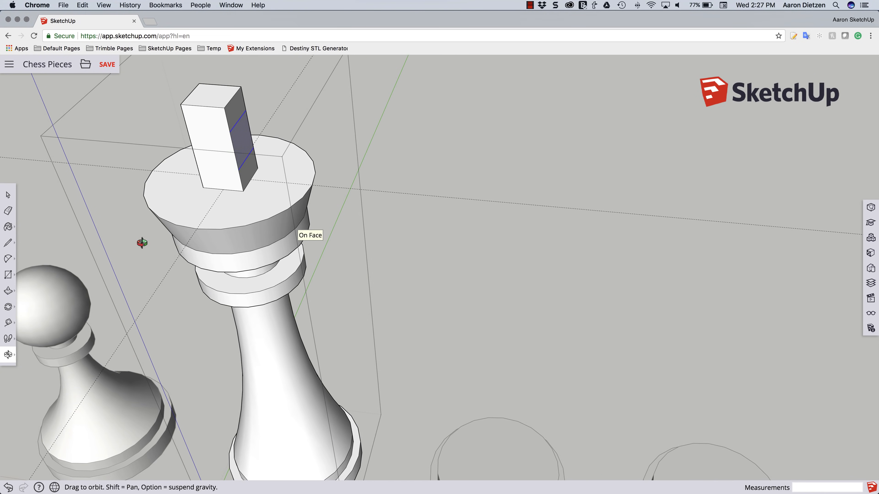
- Push the block's side squares outward into cross arms, then return to orbiting
{"action": "left_click", "coordinate": [8, 290]}
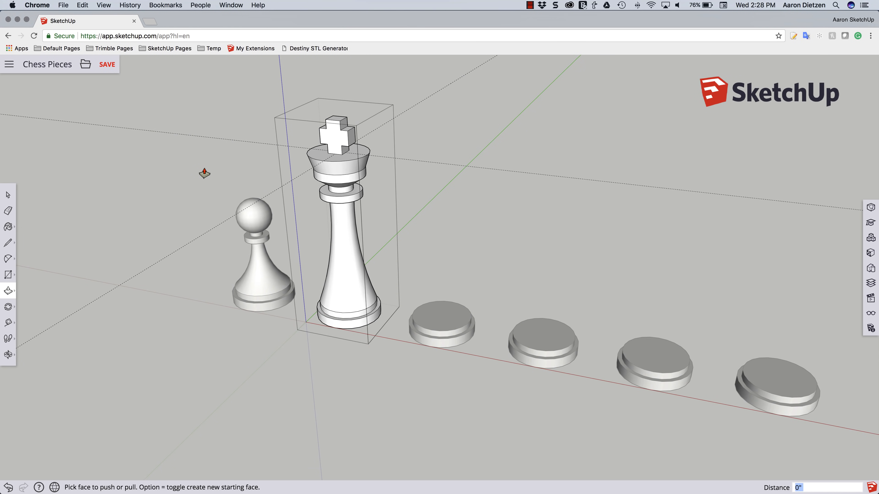
{"action": "left_click", "coordinate": [8, 195]}
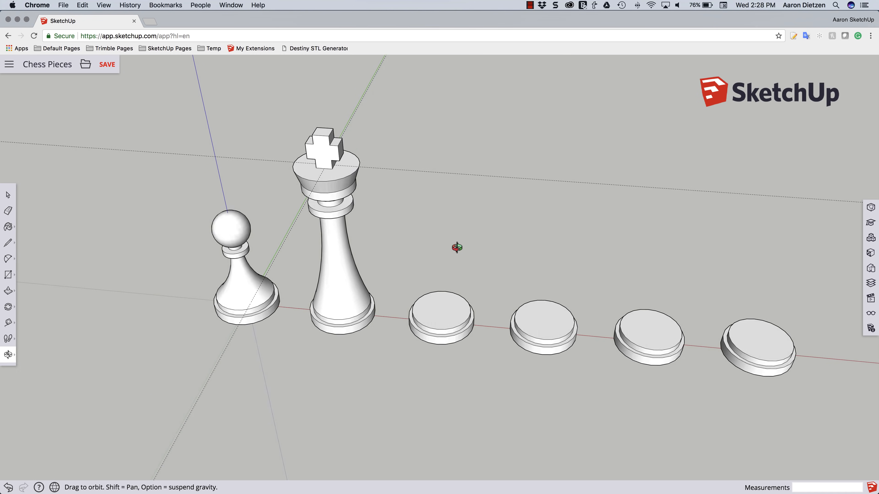
- Orbit the model to see the king, pawn and bases together
{"action": "left_click_drag", "start_coordinate": [456, 246], "coordinate": [367, 115]}
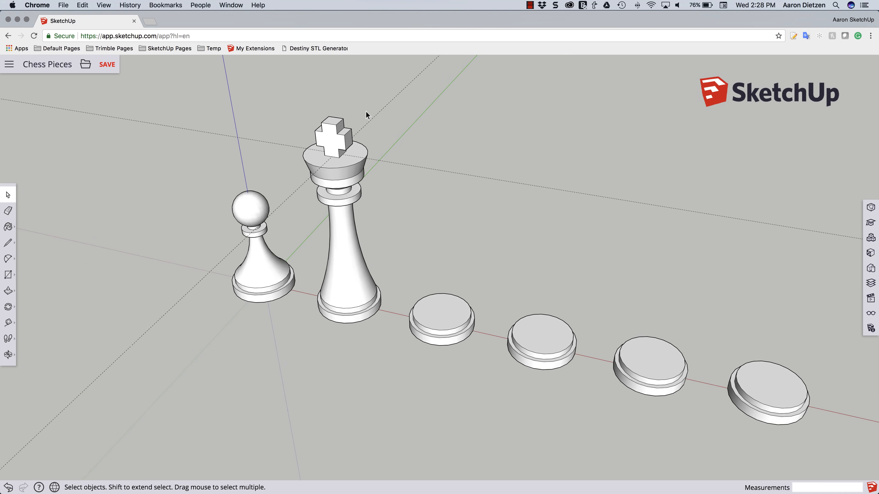
{"action": "mouse_move", "coordinate": [281, 178]}
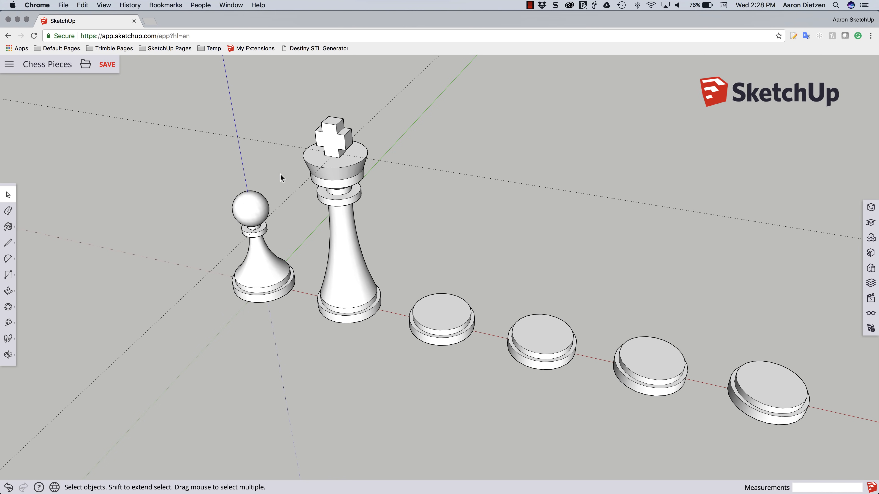
{"action": "mouse_move", "coordinate": [293, 207]}
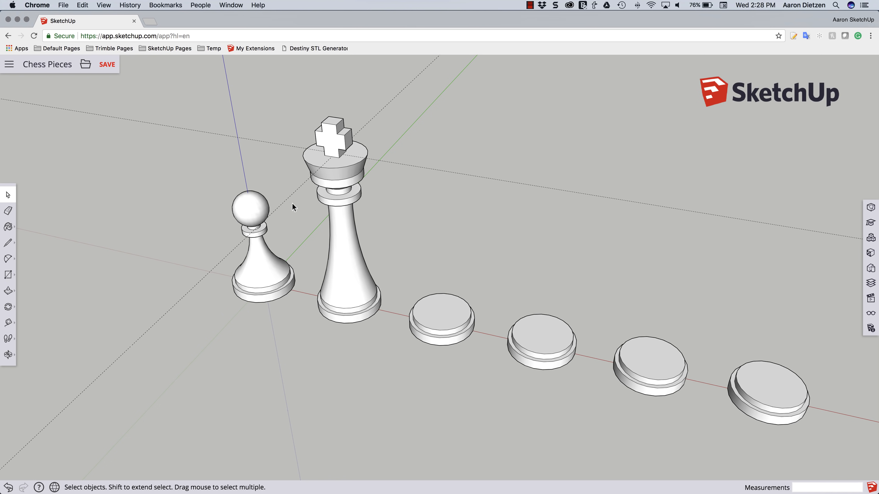
{"action": "mouse_move", "coordinate": [602, 291]}
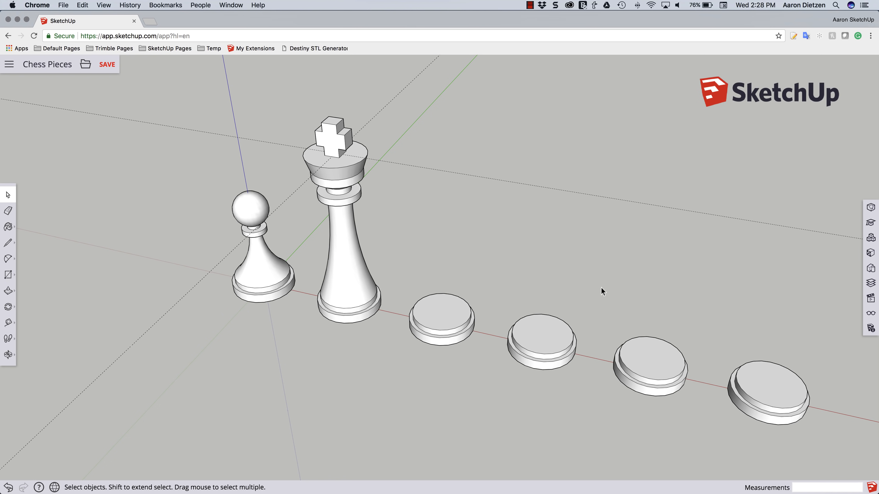
{"action": "mouse_move", "coordinate": [870, 313]}
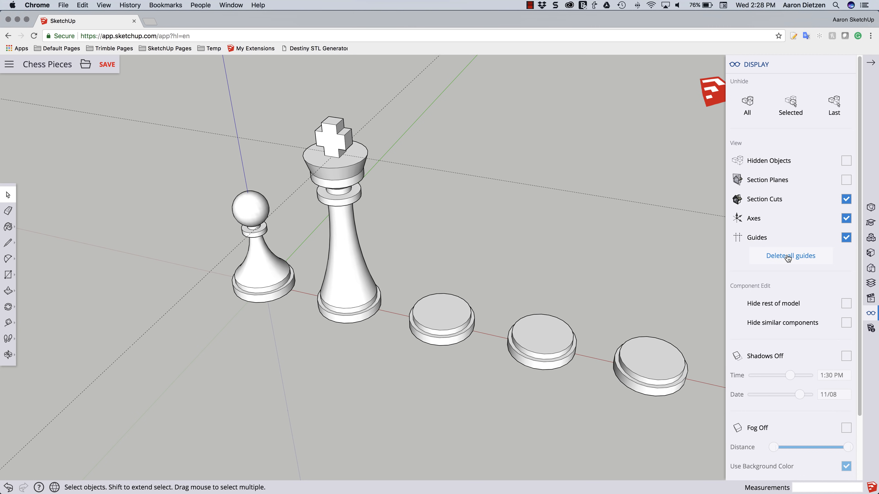
- Delete all guide lines, then select the king to confirm it is a solid group
{"action": "left_click", "coordinate": [790, 255]}
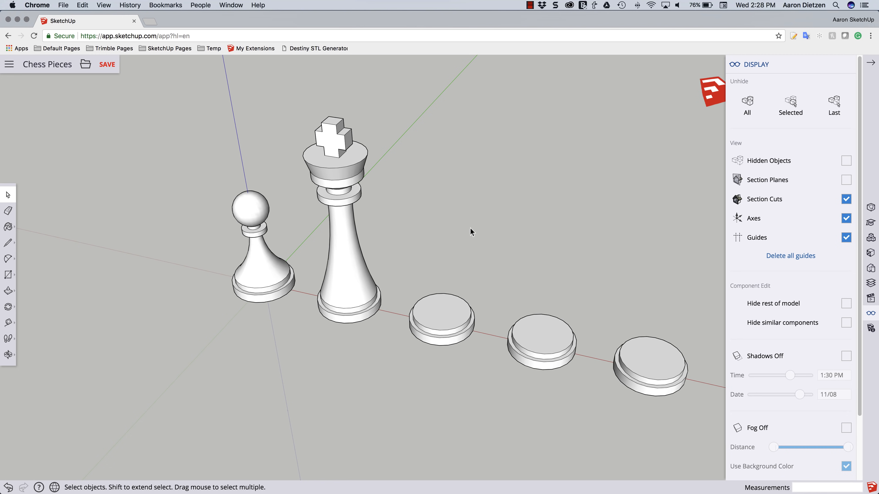
{"action": "left_click", "coordinate": [334, 178]}
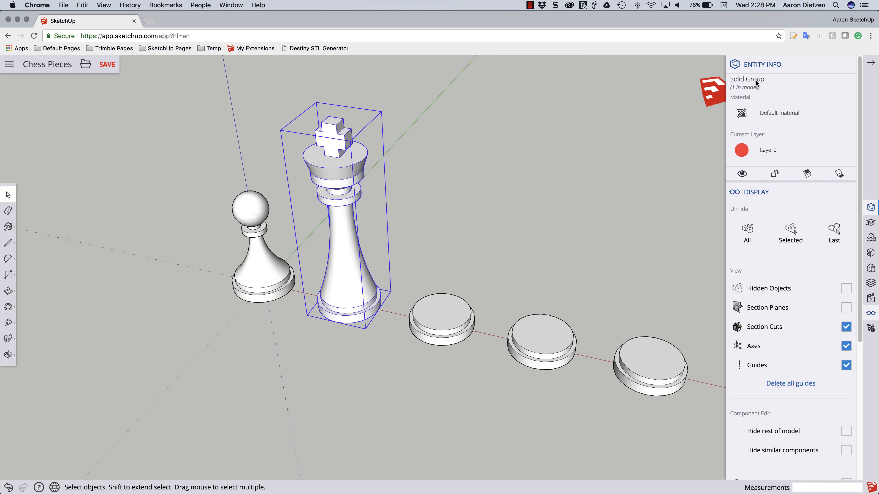
{"action": "mouse_move", "coordinate": [547, 234]}
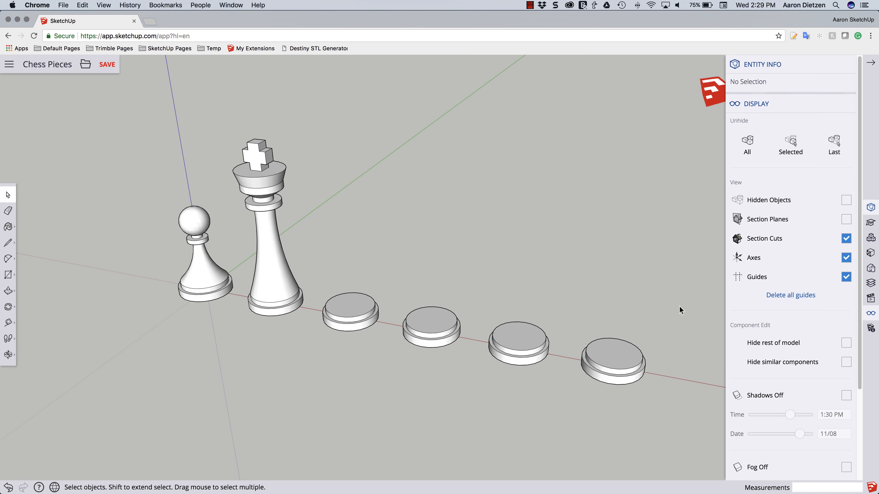
{"action": "mouse_move", "coordinate": [538, 228]}
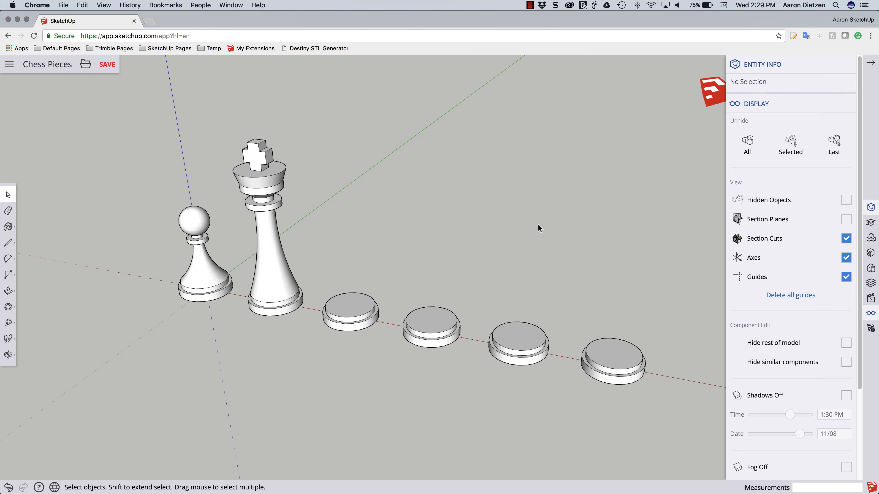